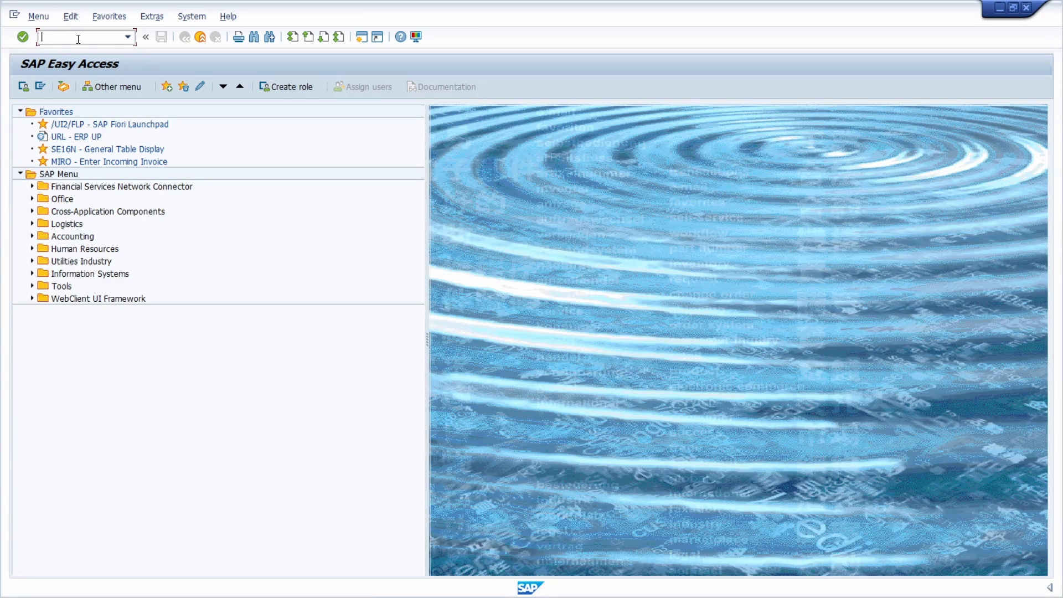
Run /nse, hide and re-show the command field, then start local layout customization
type("/nse")
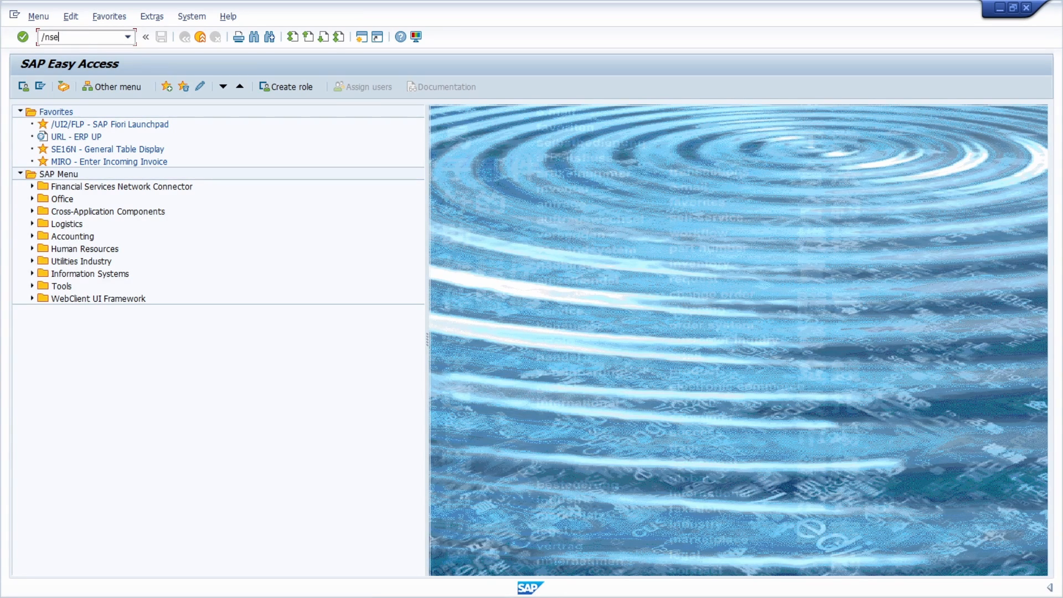
key("Enter")
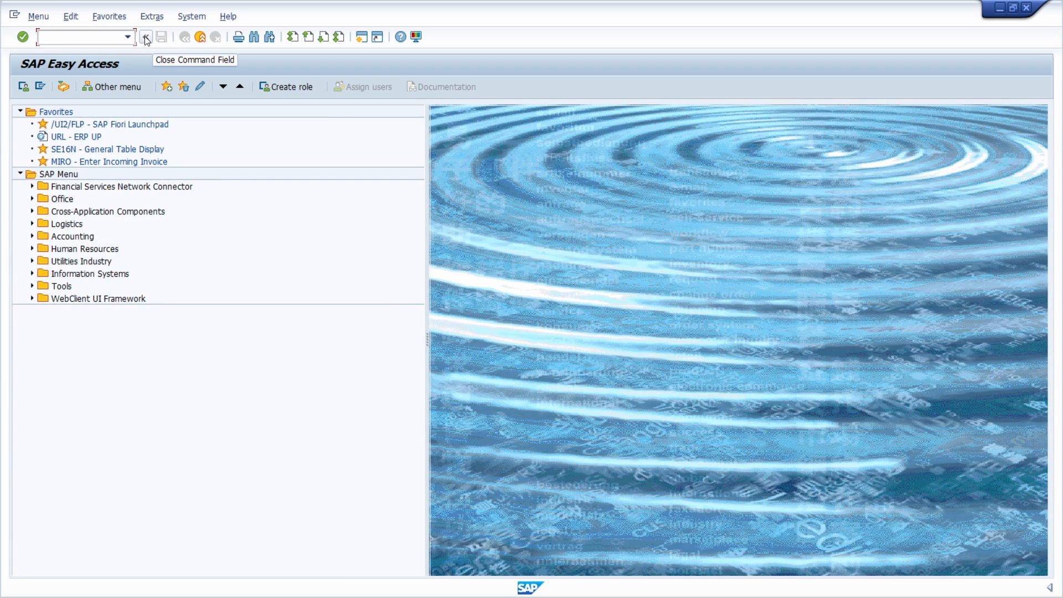
left_click(145, 37)
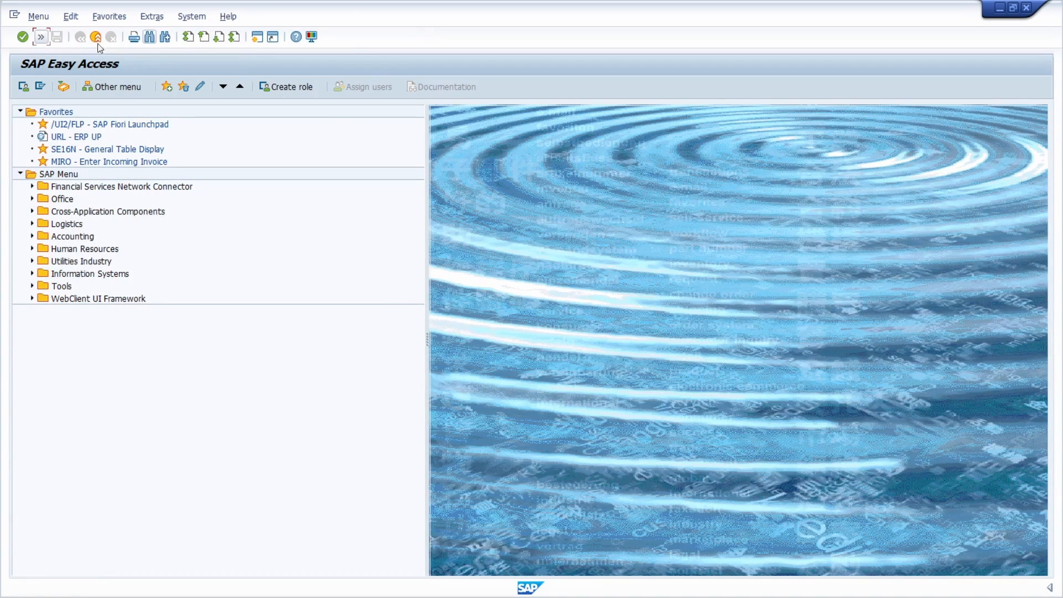
mouse_move(41, 38)
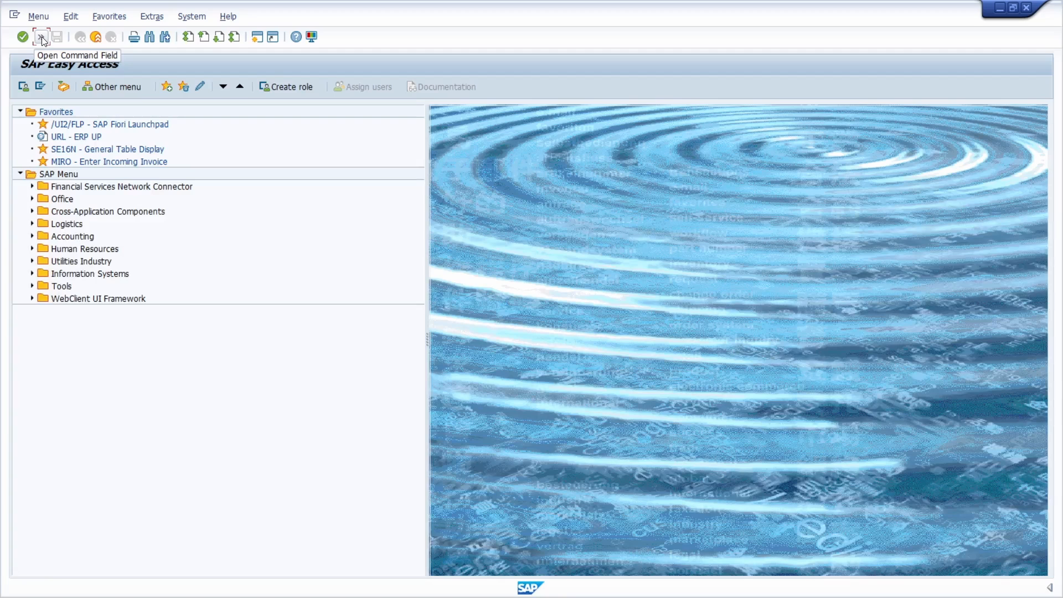
left_click(41, 36)
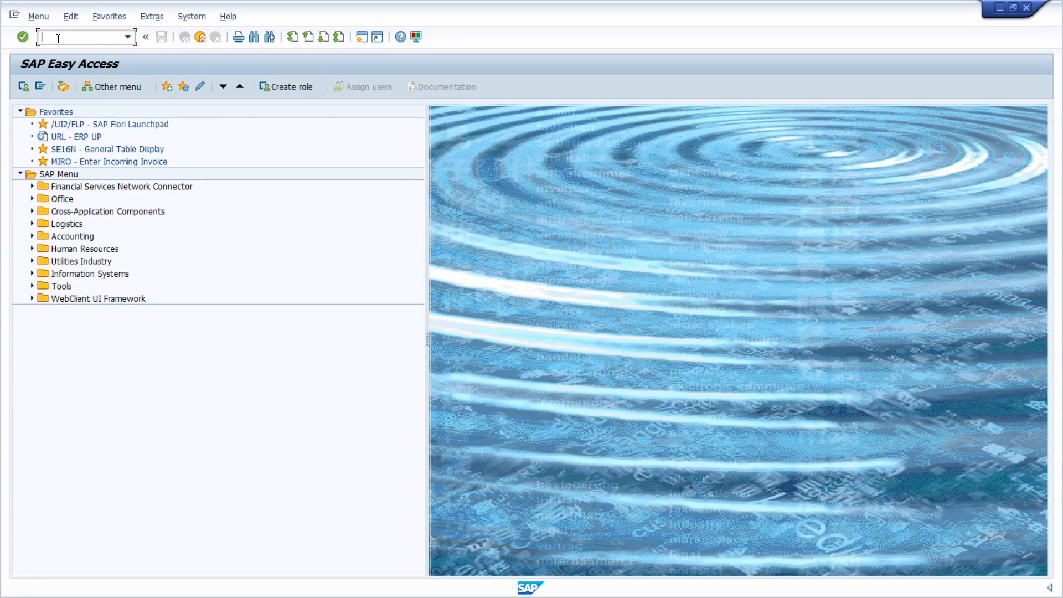
mouse_move(249, 124)
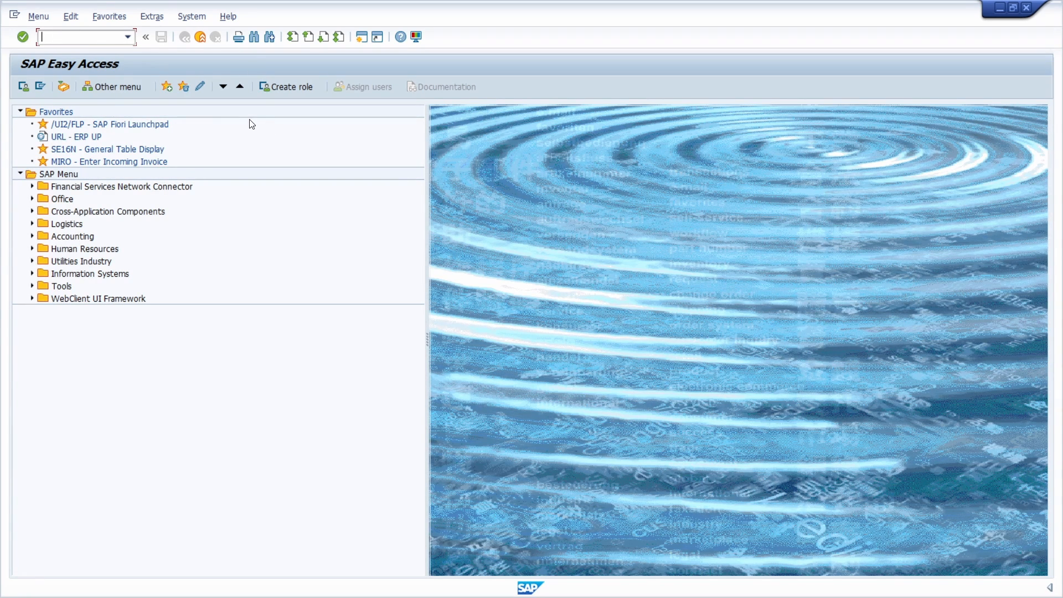
mouse_move(423, 87)
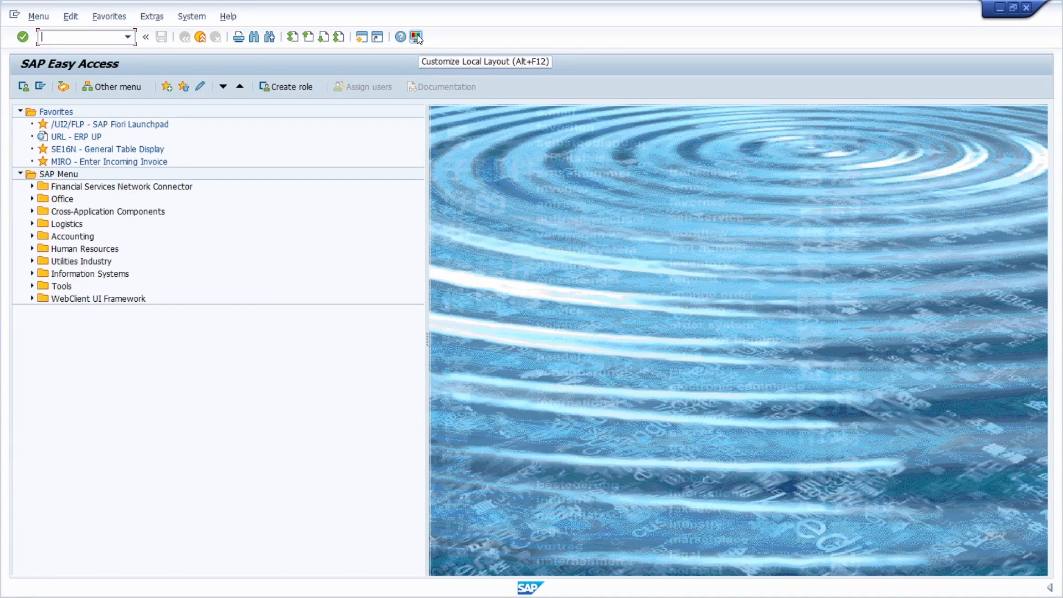
left_click(415, 36)
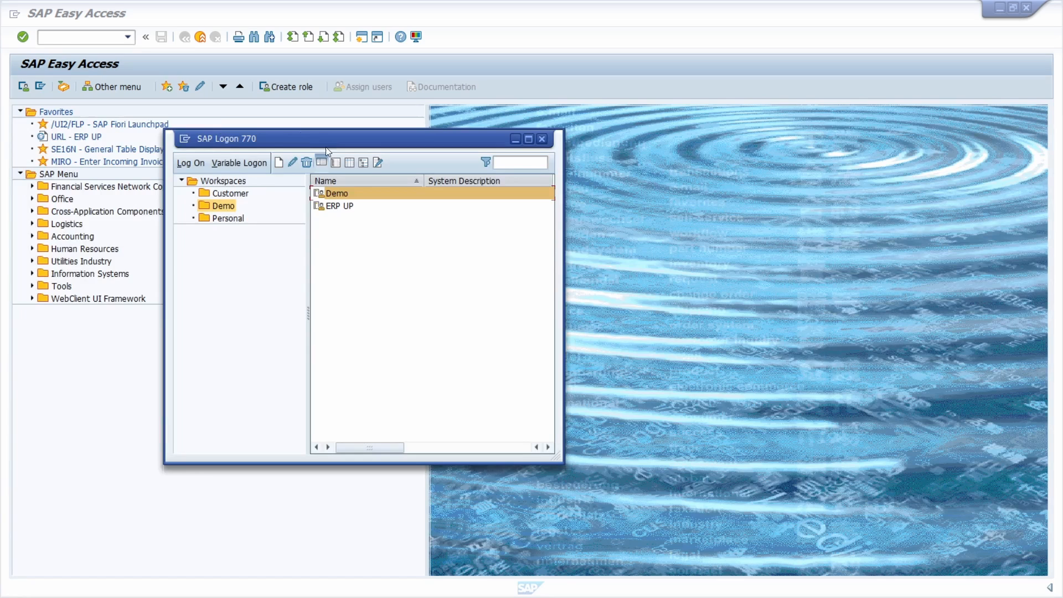
mouse_move(189, 141)
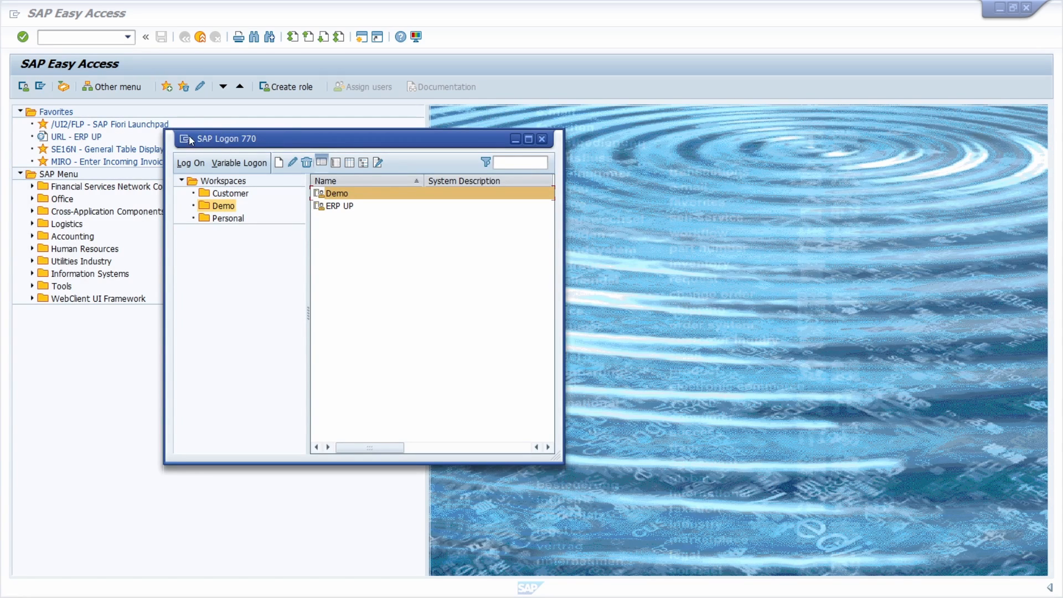
Reach SAP GUI Options from the SAP Logon window's system menu
left_click(185, 138)
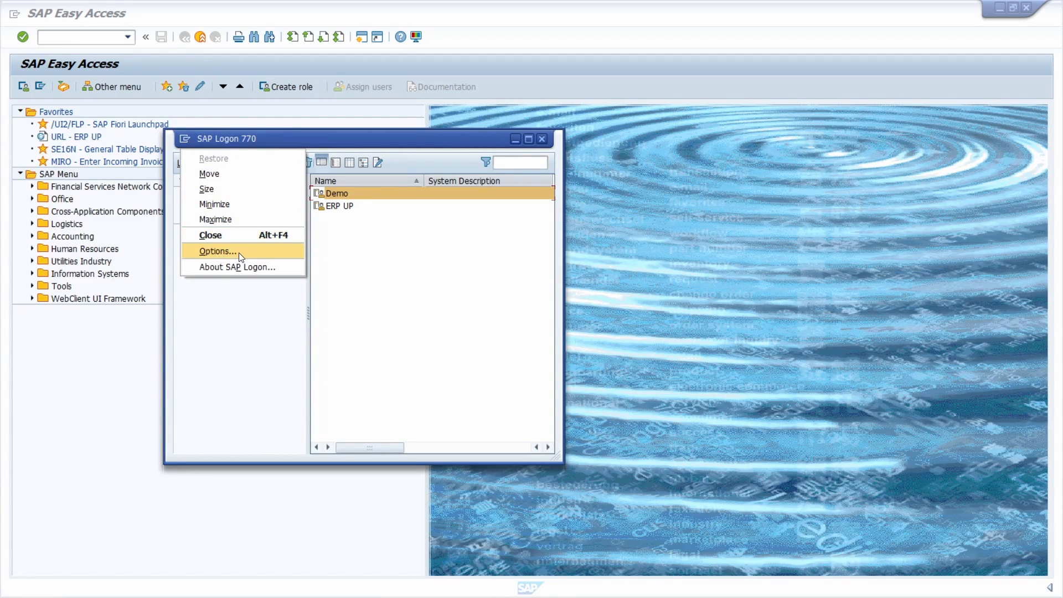
left_click(217, 252)
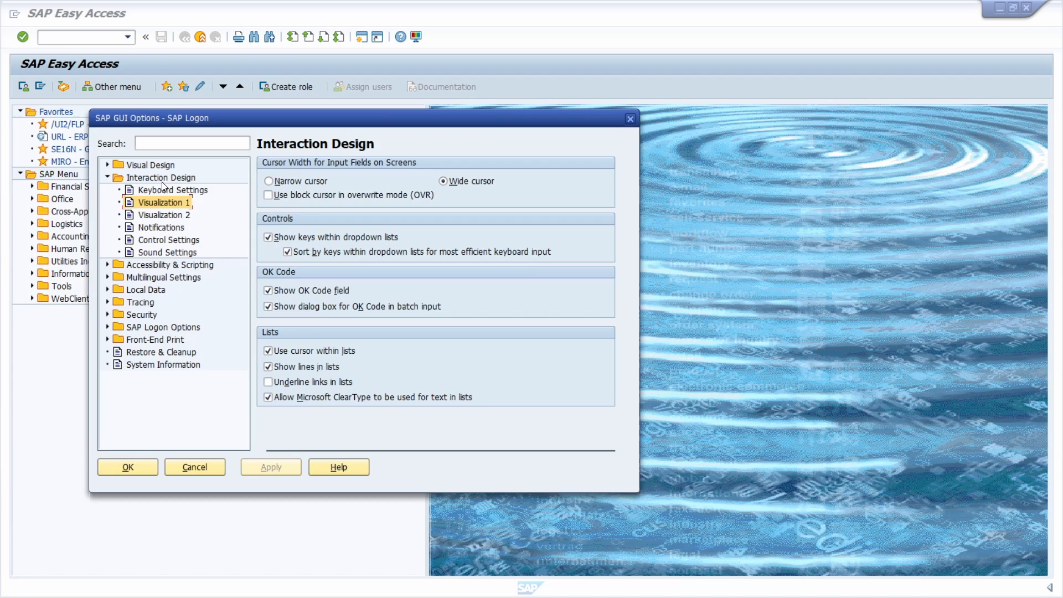
Under Interaction Design > Visualization 1, leave Show OK Code field checked and confirm with OK
left_click(161, 177)
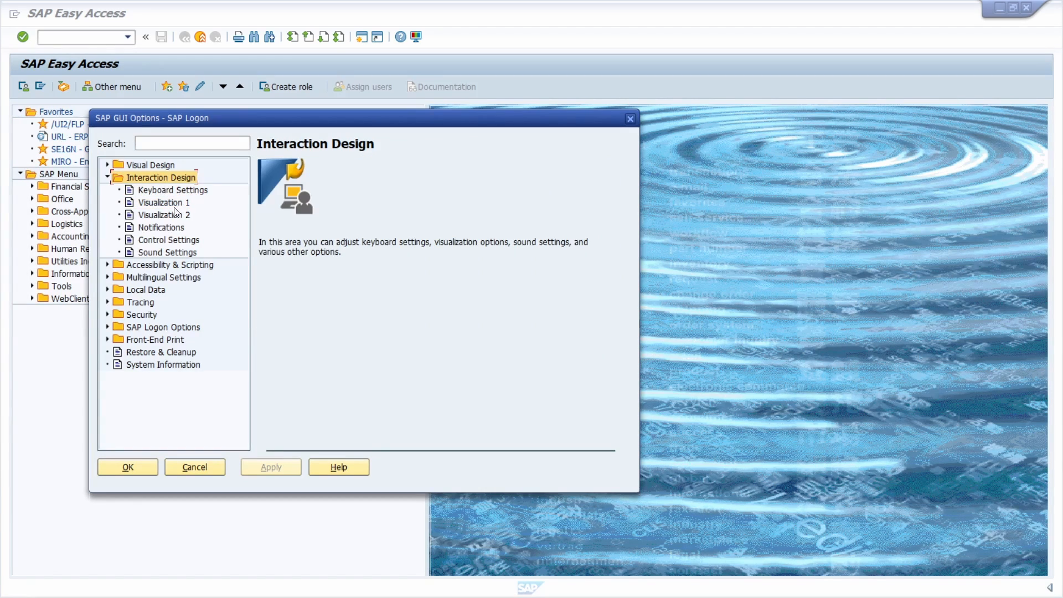
left_click(164, 201)
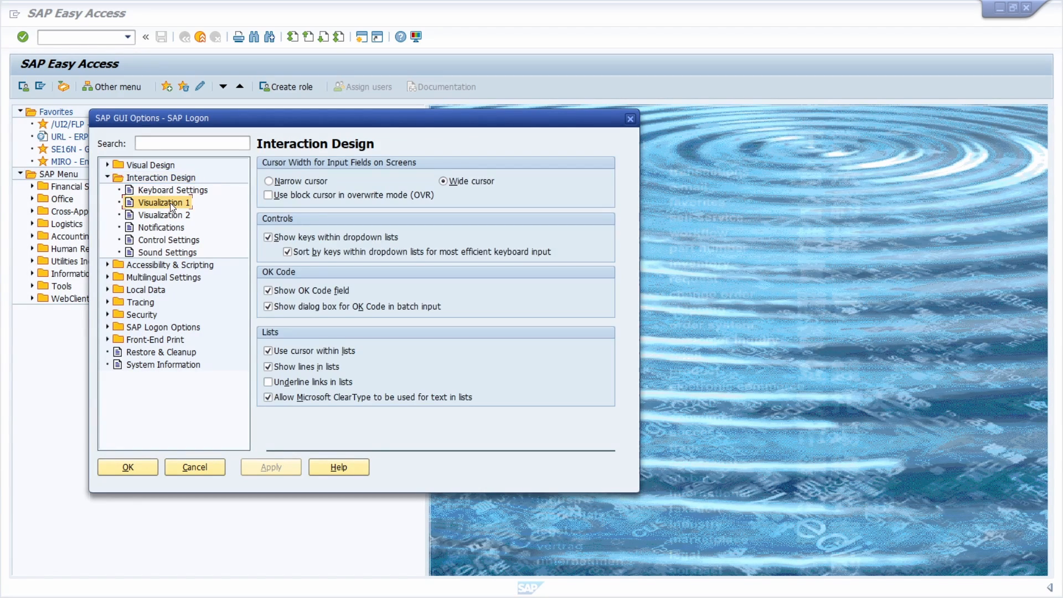
left_click(268, 290)
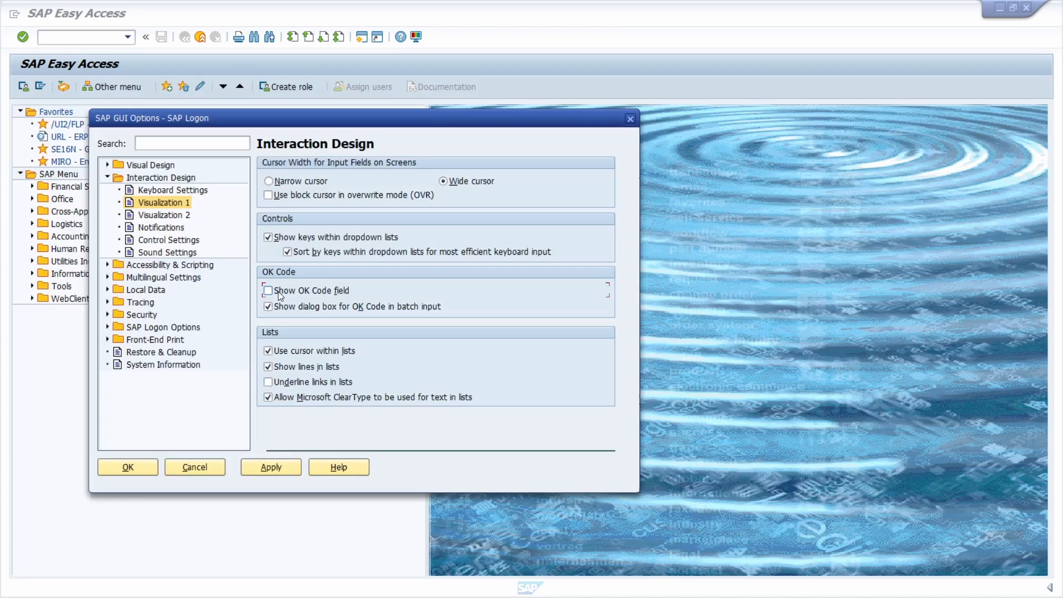
left_click(268, 290)
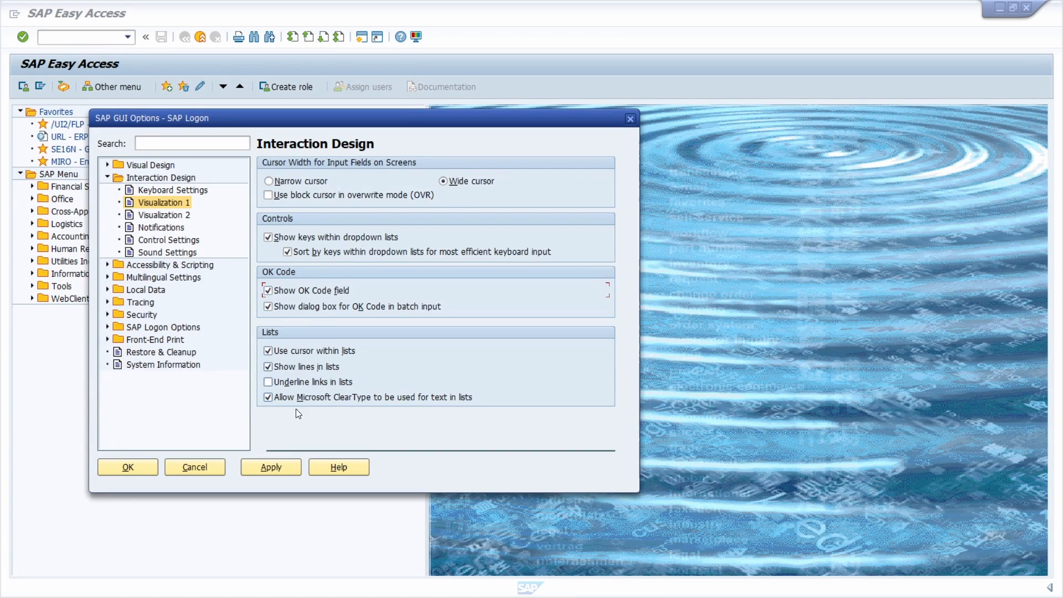
left_click(126, 466)
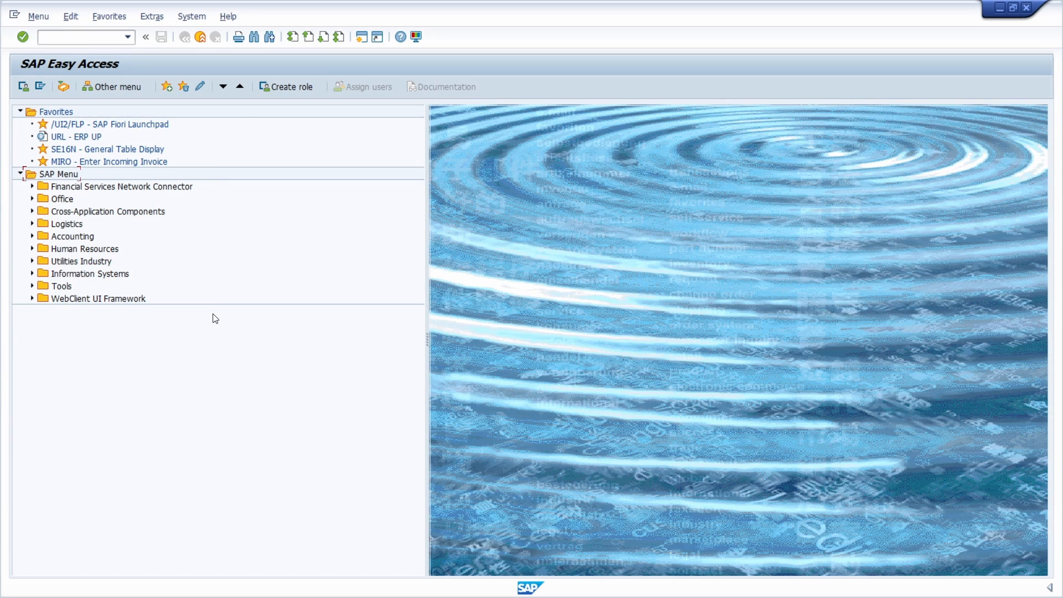
mouse_move(218, 361)
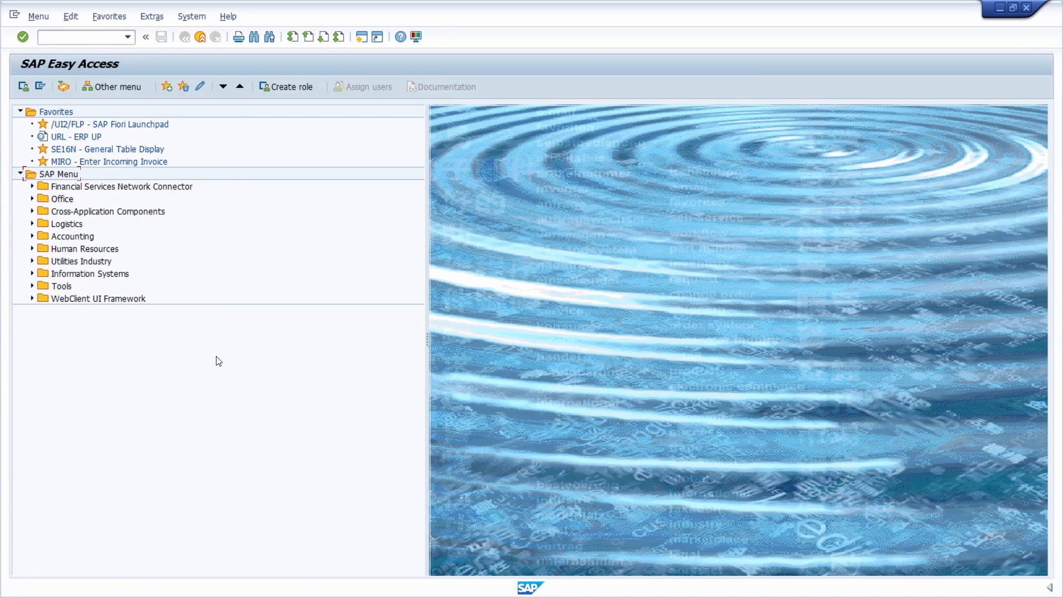